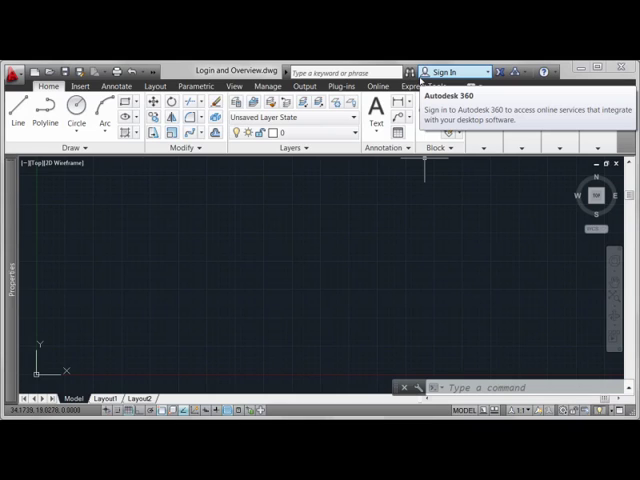
Expand the InfoCenter Sign In drop-down to reveal the Autodesk 360 sign-in options.
{"action": "left_click", "coordinate": [472, 71]}
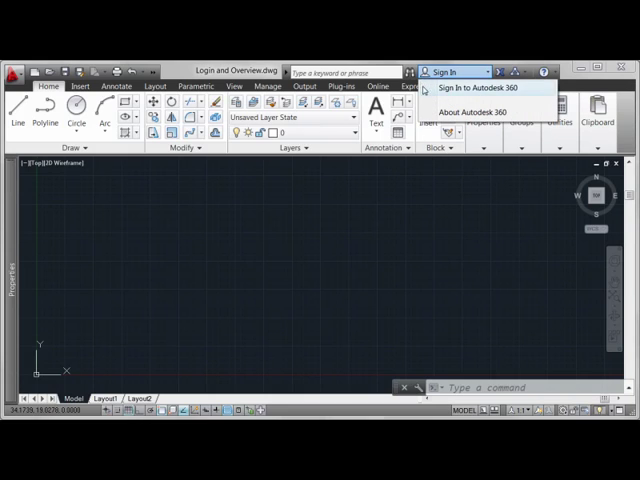
{"action": "mouse_move", "coordinate": [478, 111]}
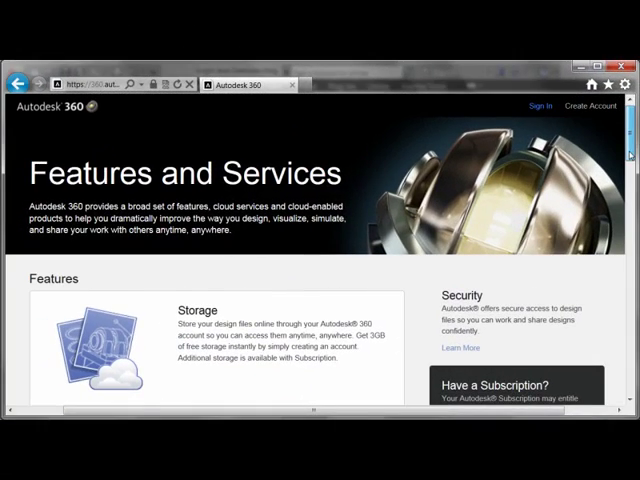
{"action": "scroll", "scroll_direction": "down", "scroll_amount": 3}
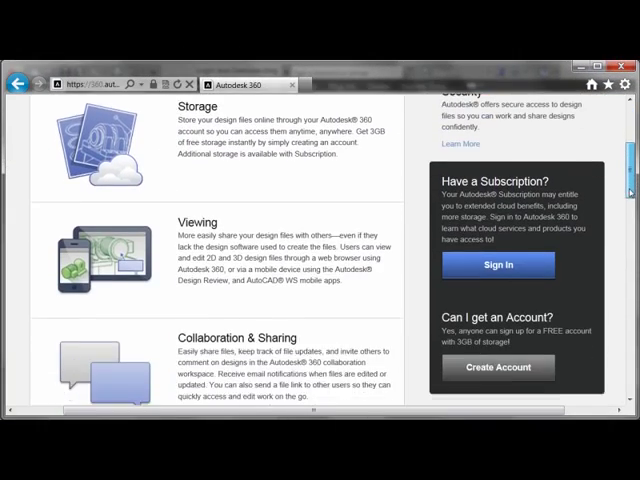
{"action": "scroll", "scroll_direction": "down", "scroll_amount": 3}
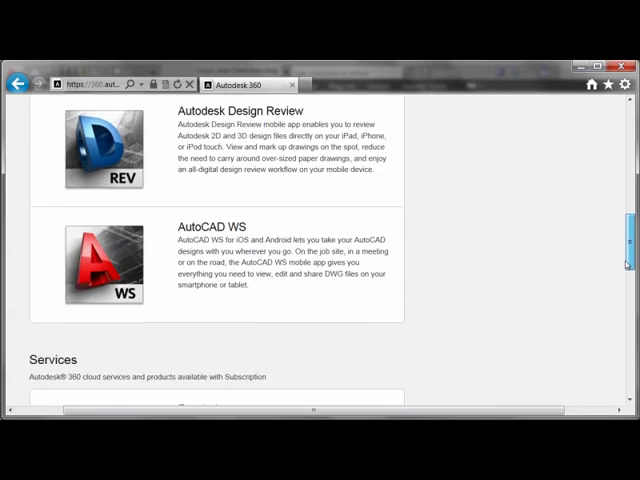
{"action": "scroll", "scroll_direction": "down", "scroll_amount": 3}
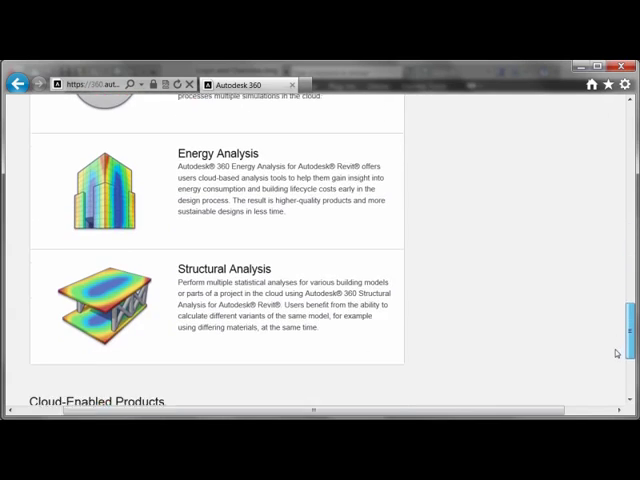
{"action": "scroll", "scroll_direction": "down", "scroll_amount": 3}
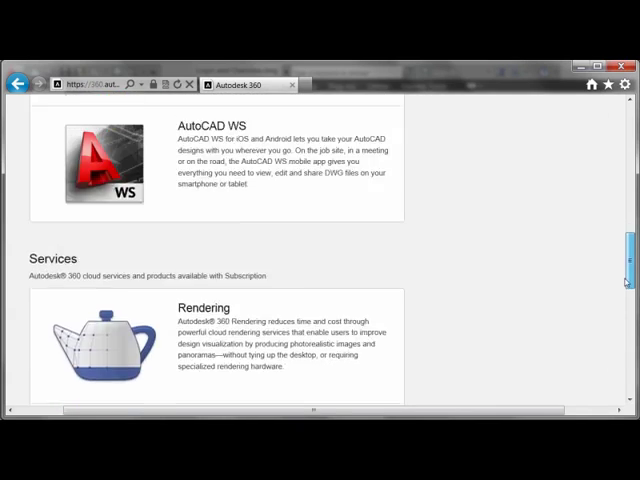
{"action": "scroll", "scroll_direction": "up", "scroll_amount": 3}
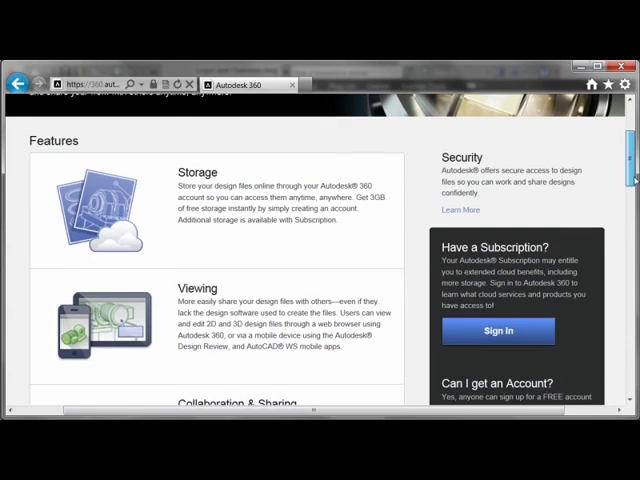
{"action": "scroll", "scroll_direction": "down", "scroll_amount": 3}
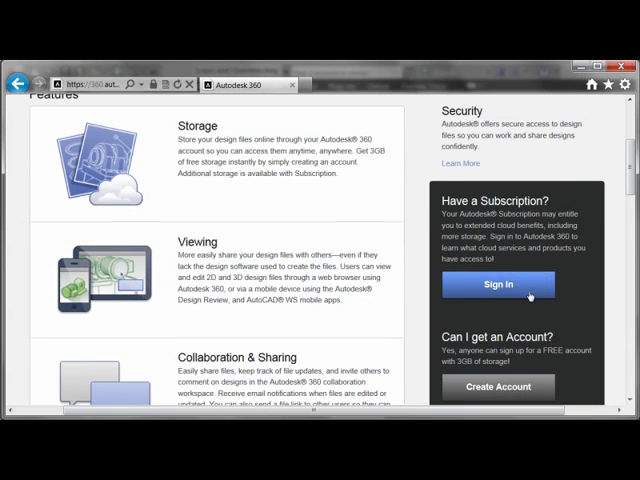
{"action": "mouse_move", "coordinate": [568, 296]}
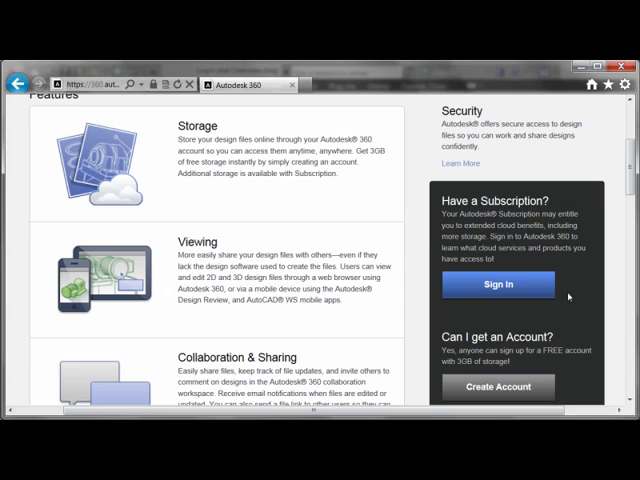
{"action": "mouse_move", "coordinate": [610, 273]}
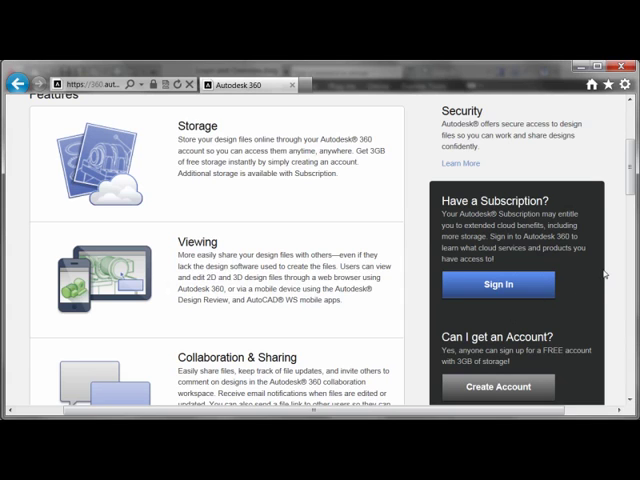
{"action": "scroll", "scroll_direction": "down", "scroll_amount": 3}
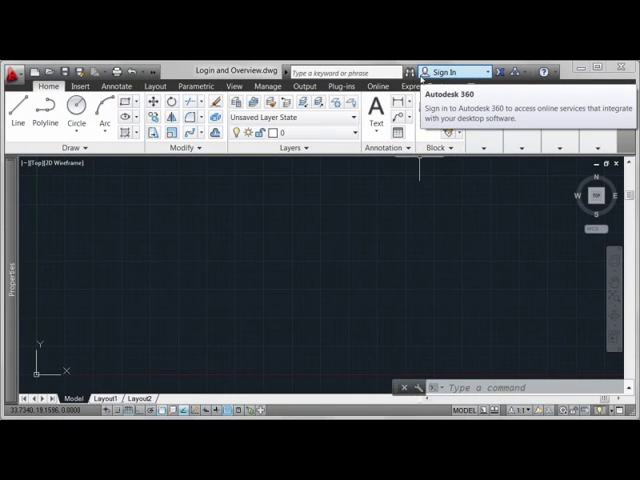
Choose Sign In to Autodesk 360 from the InfoCenter Sign In drop-down.
{"action": "left_click", "coordinate": [448, 71]}
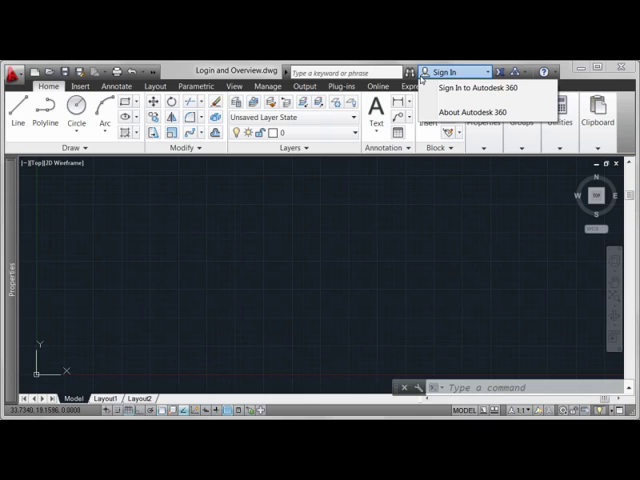
{"action": "left_click", "coordinate": [472, 88]}
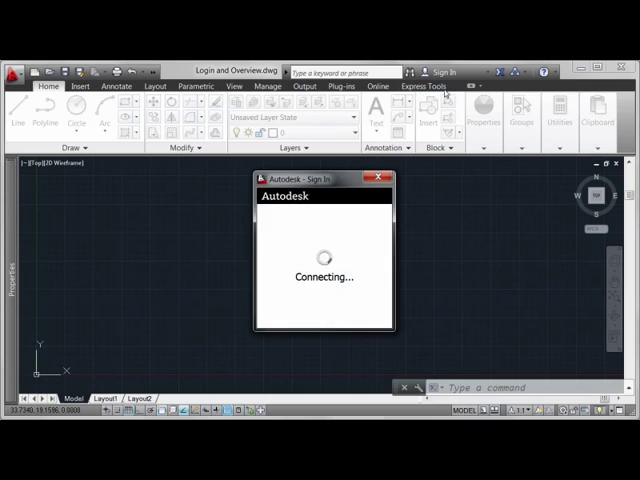